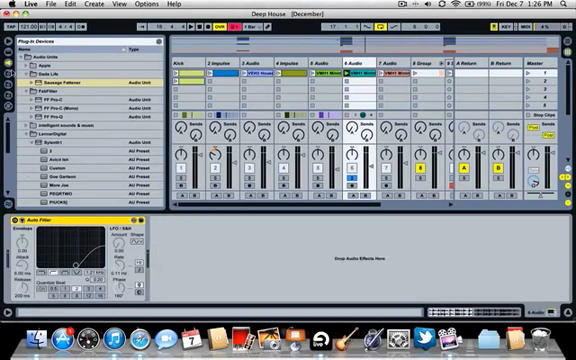
Add Compressor, Simple Delay and Utility to the track's device chain
{"action": "left_click", "coordinate": [16, 38]}
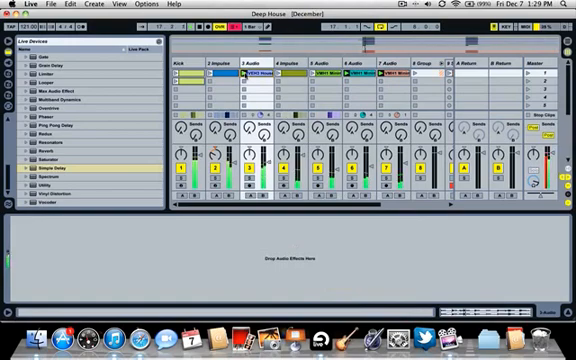
{"action": "left_click", "coordinate": [216, 60]}
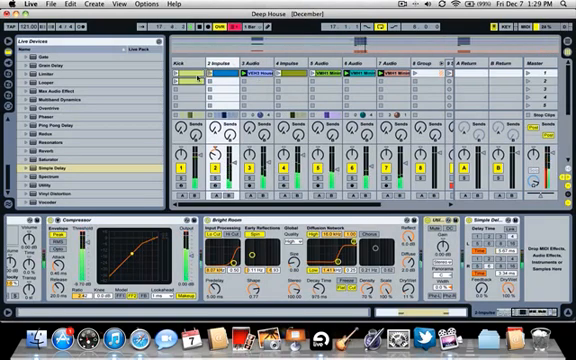
Switch to Arrangement View showing the Deep House set's clips on the timeline
{"action": "scroll", "scroll_direction": "right", "scroll_amount": 3}
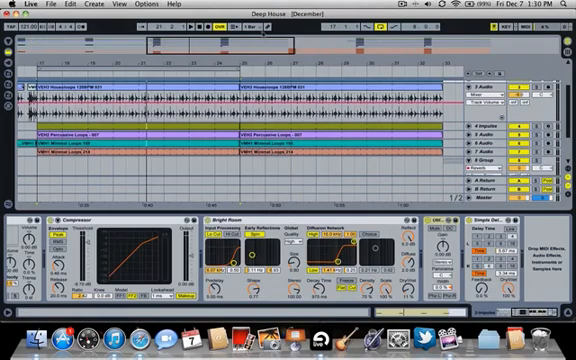
{"action": "left_click", "coordinate": [420, 8]}
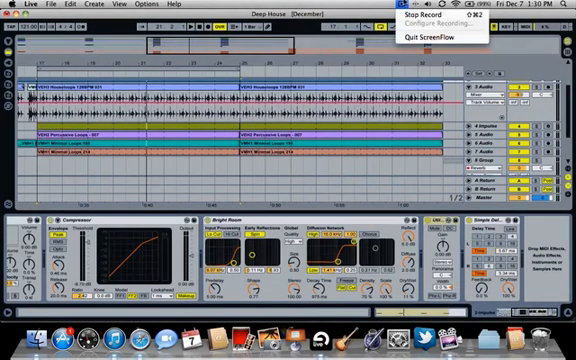